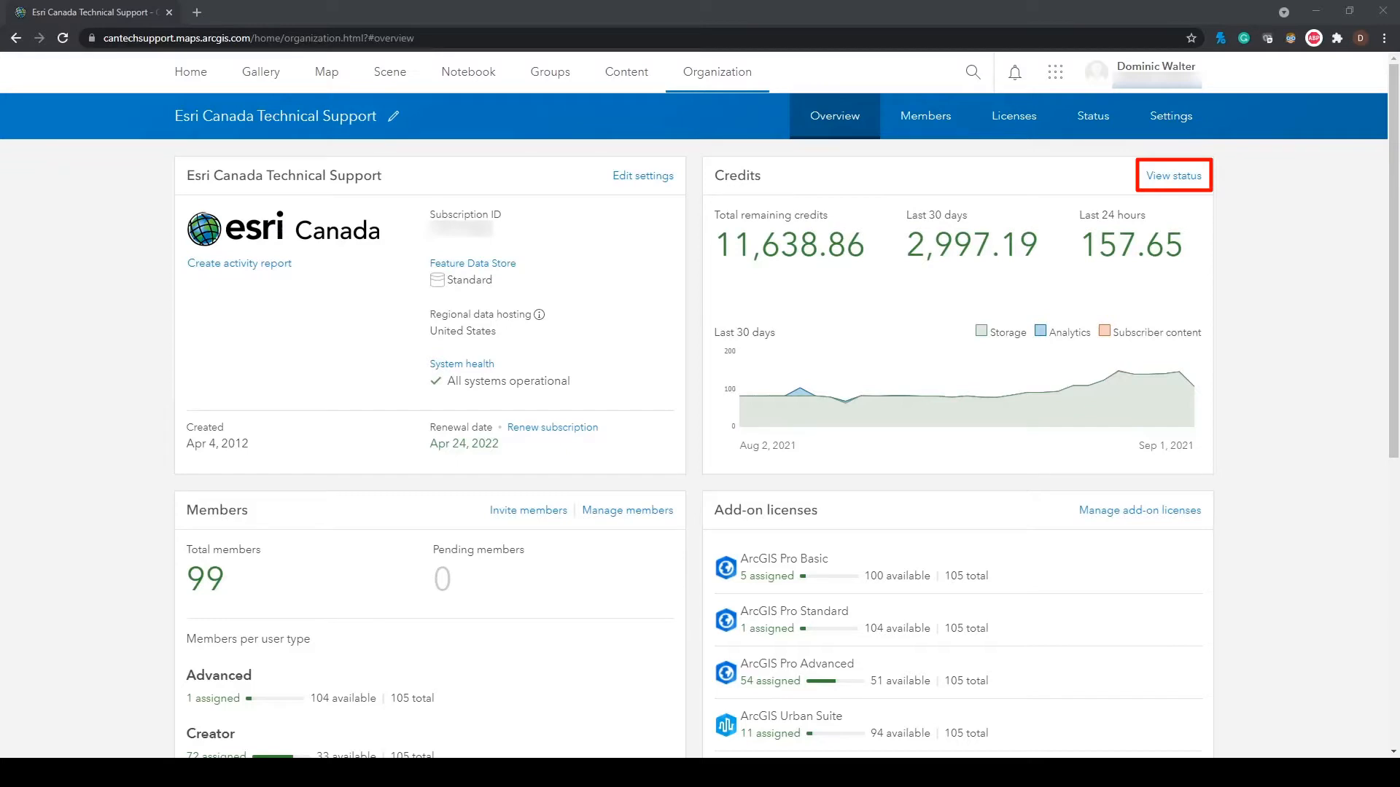
# Step: View the credit status report with start date 8/25/2021, showing 1,058.74 credits used
pyautogui.click(1173, 175)
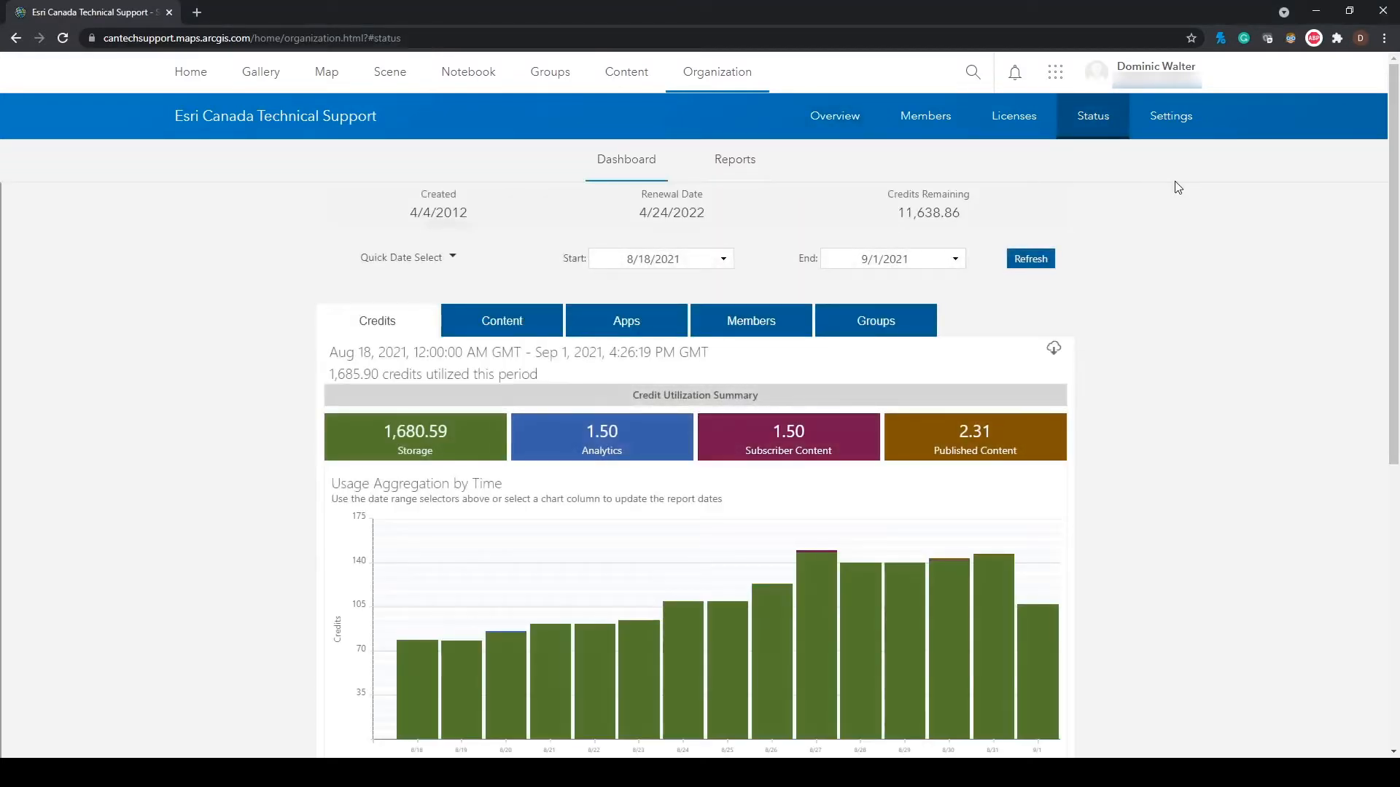
pyautogui.moveTo(1050, 172)
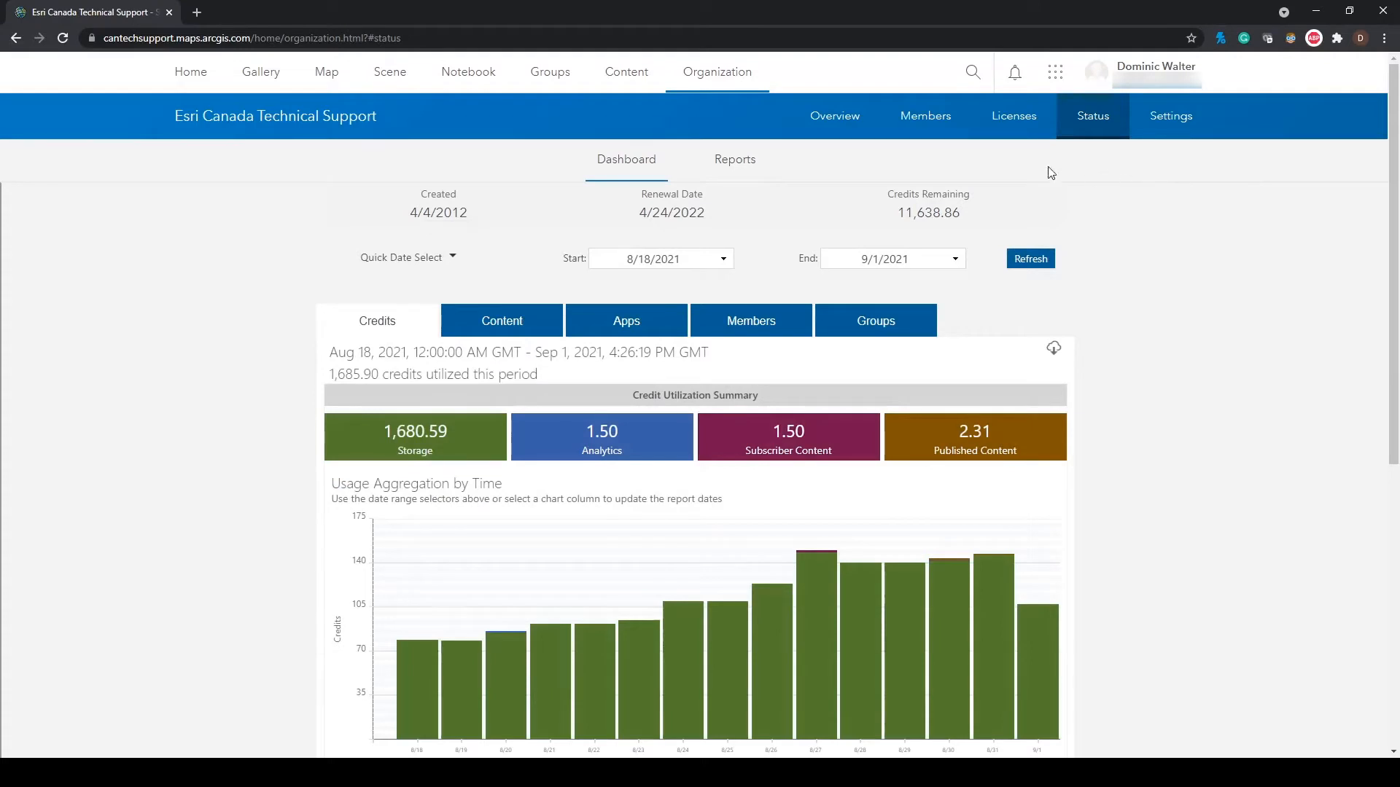
pyautogui.click(727, 260)
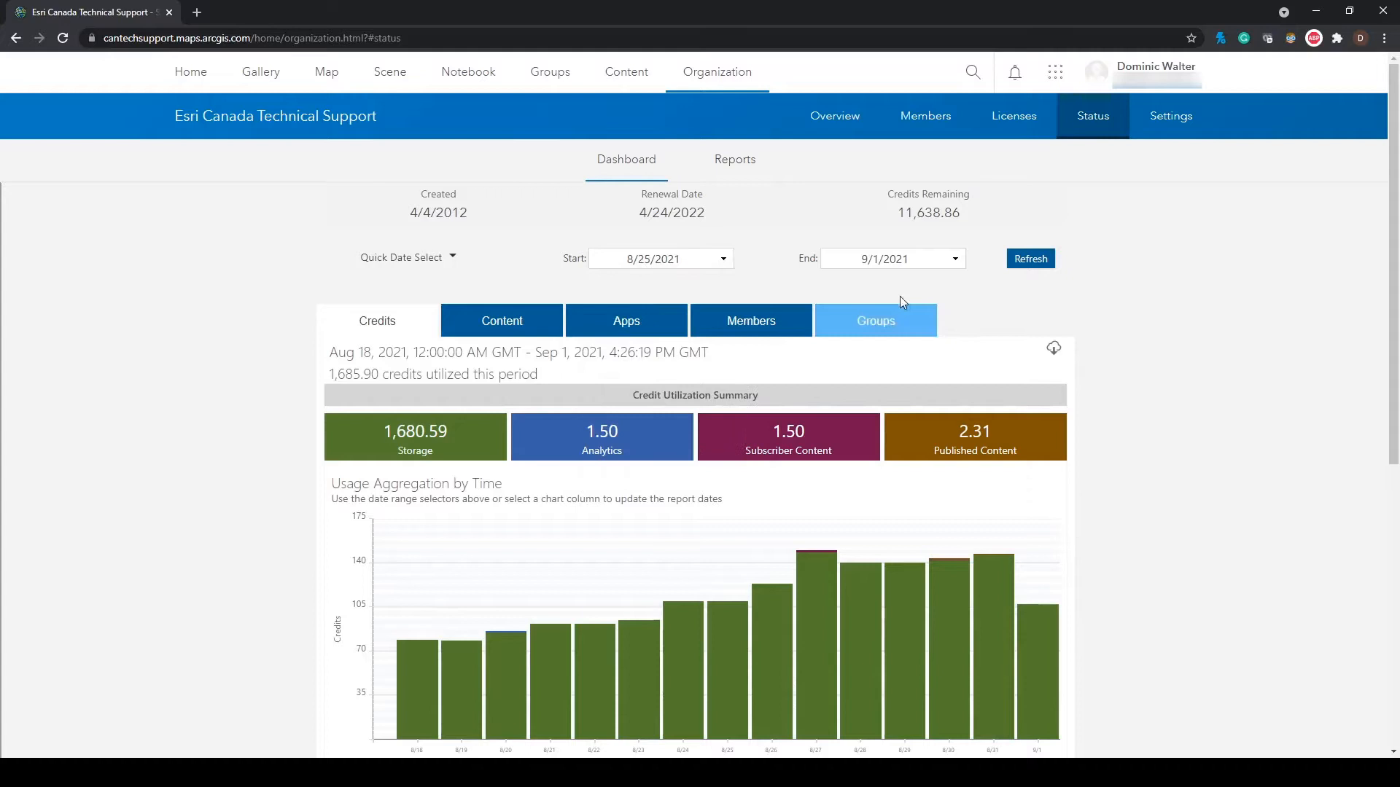
pyautogui.click(1029, 259)
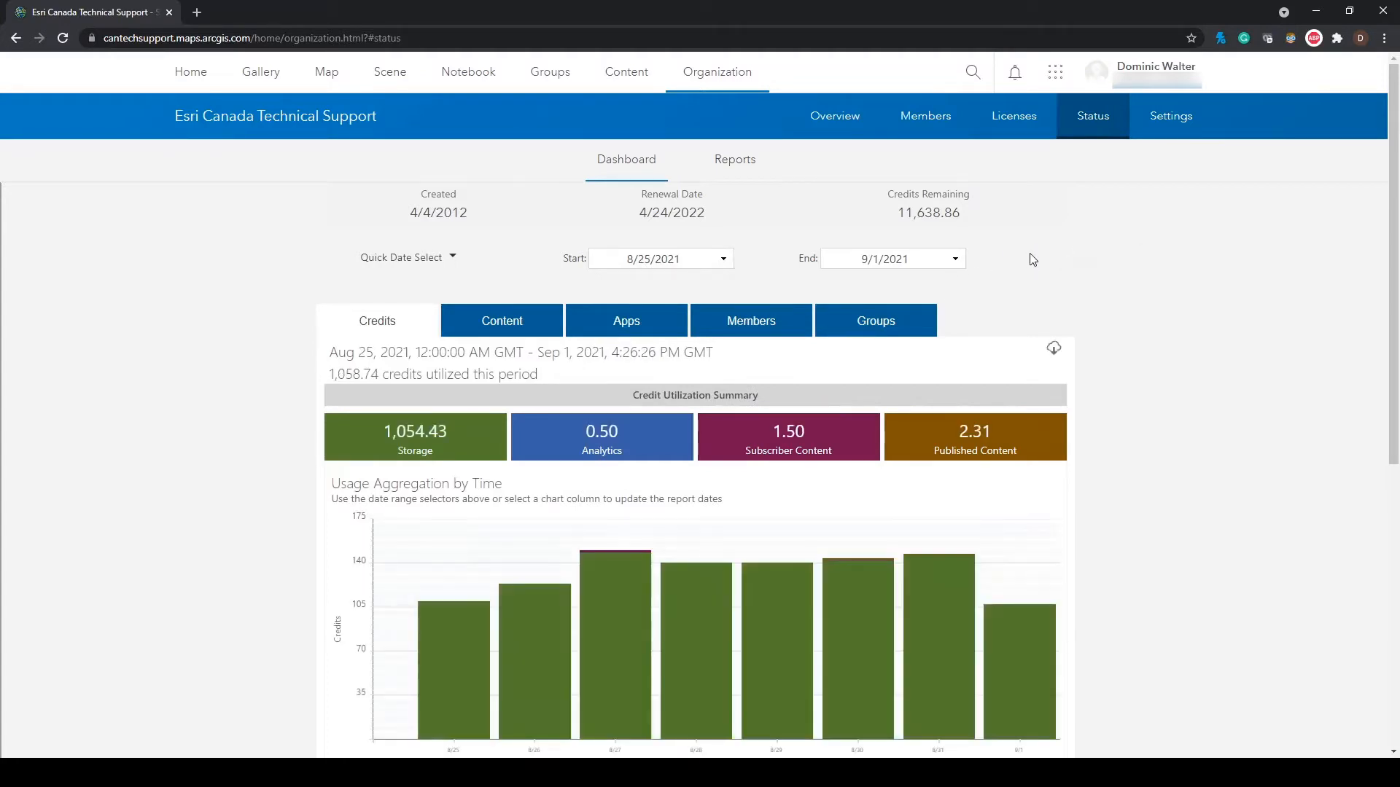
# Step: Scroll down to the Usage Aggregation by Type donut chart
pyautogui.scroll(-3)
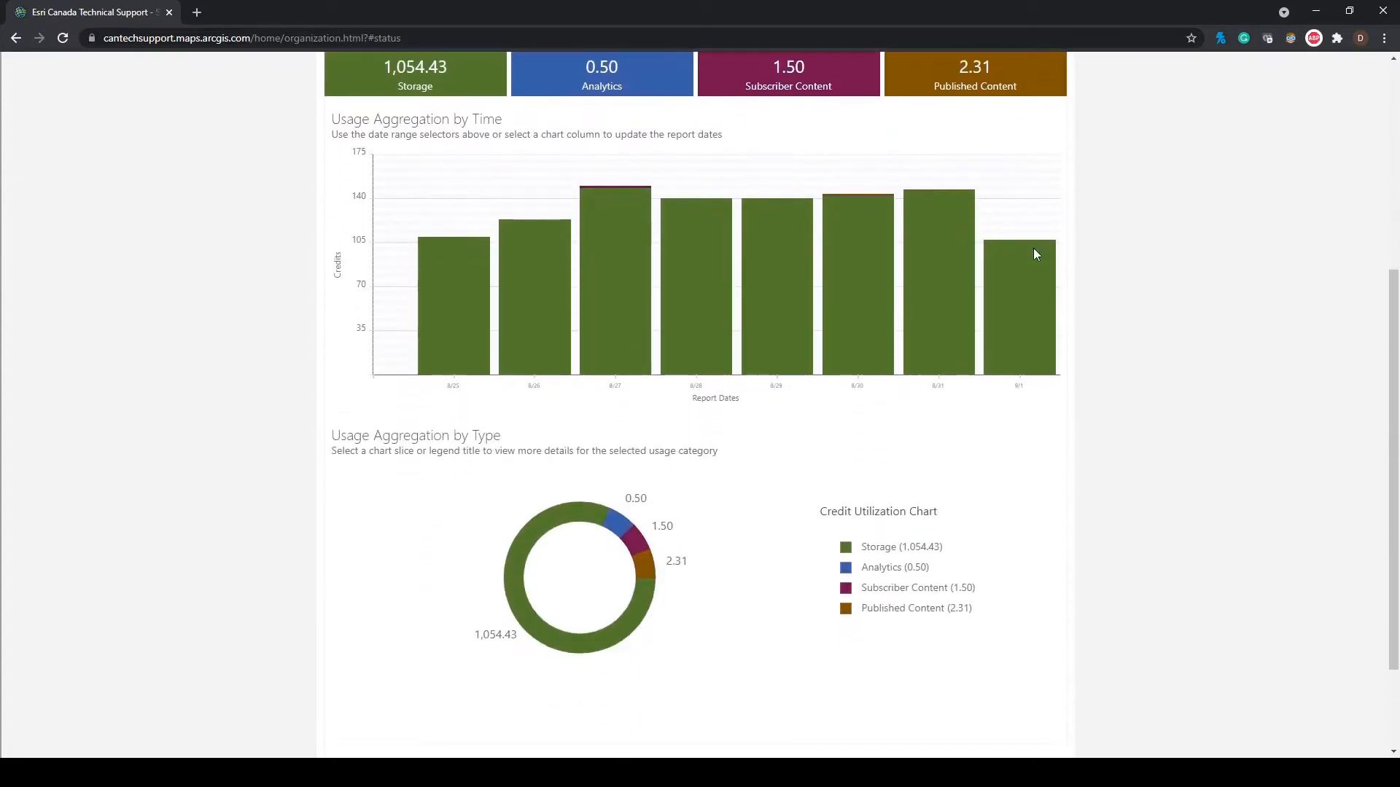
pyautogui.scroll(-3)
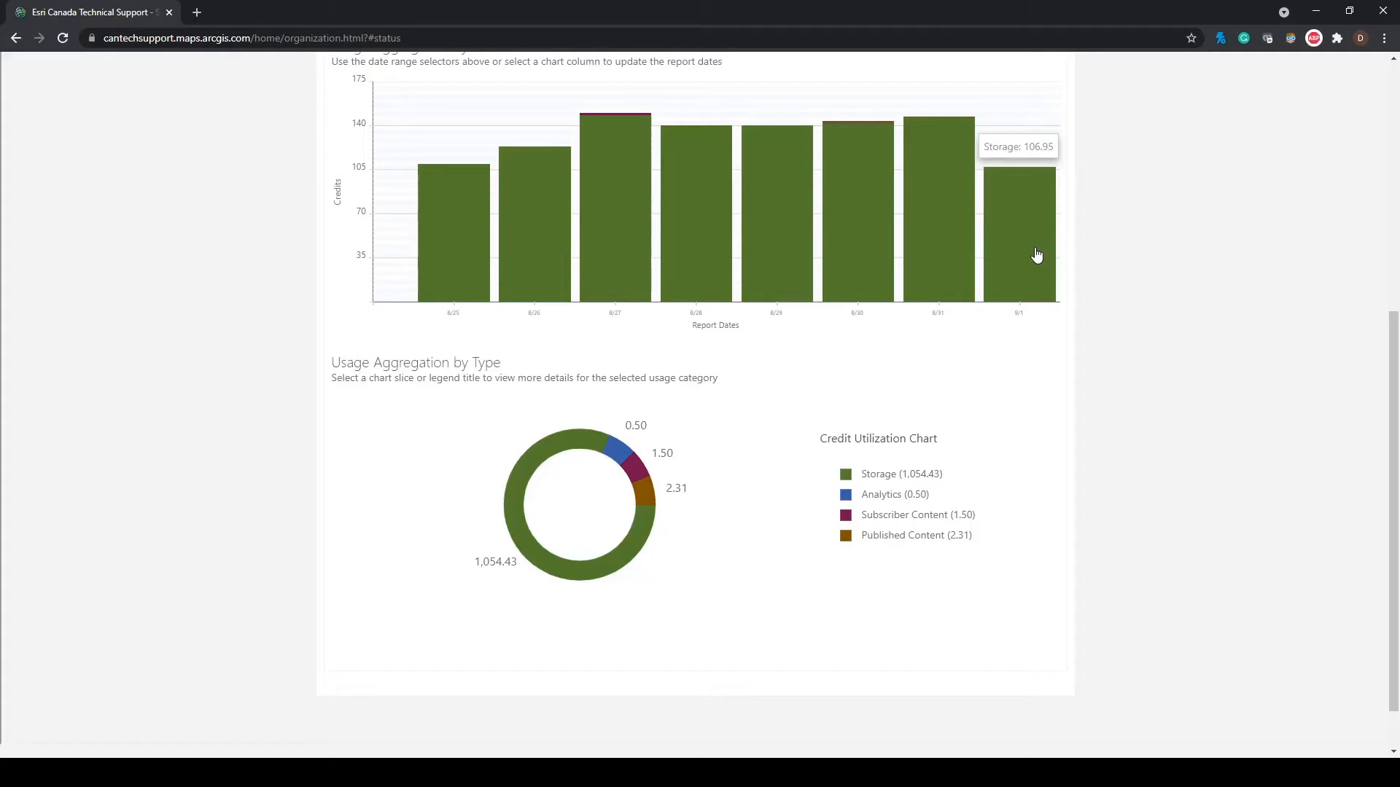
pyautogui.moveTo(562, 370)
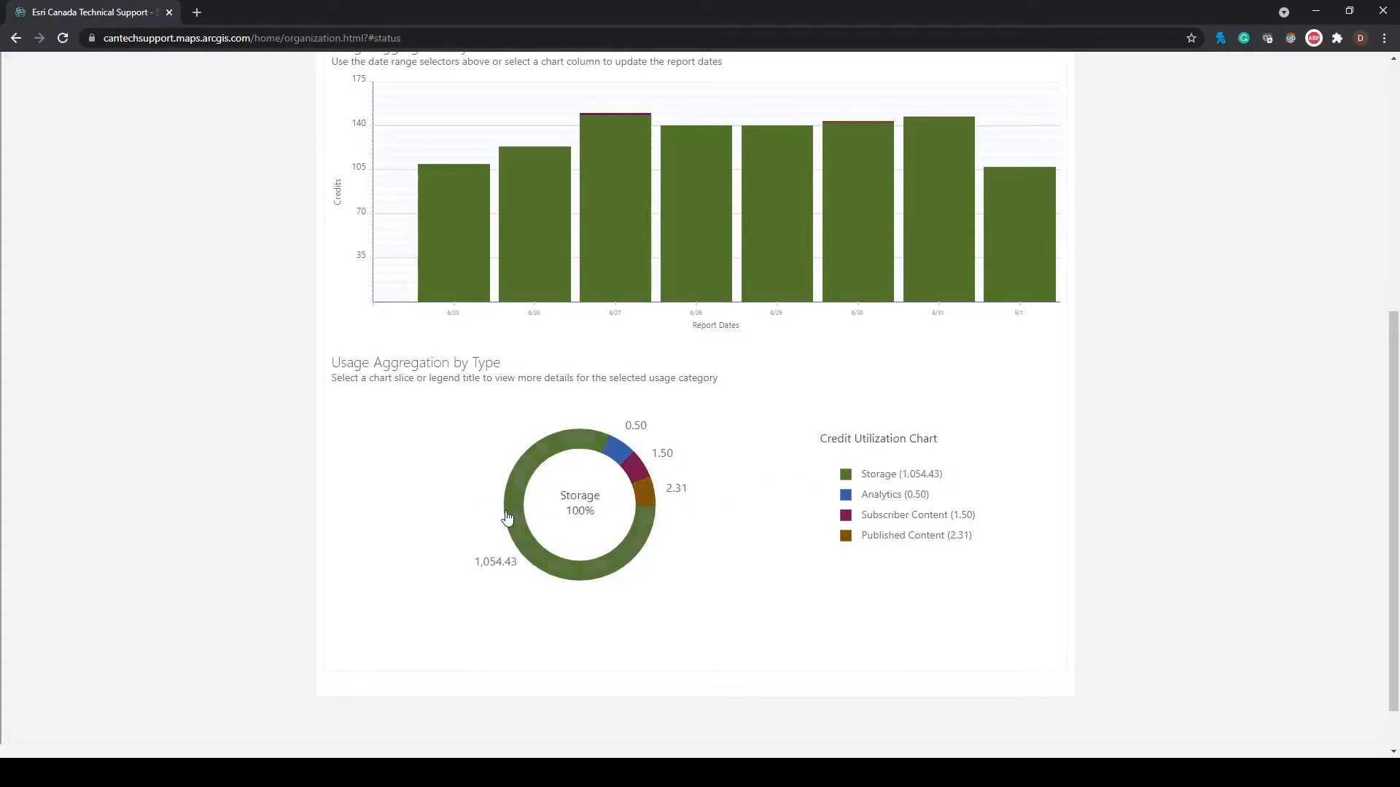
# Step: Drill into the Storage slice to show the Feature Storage report (1,015.03 credits)
pyautogui.click(514, 516)
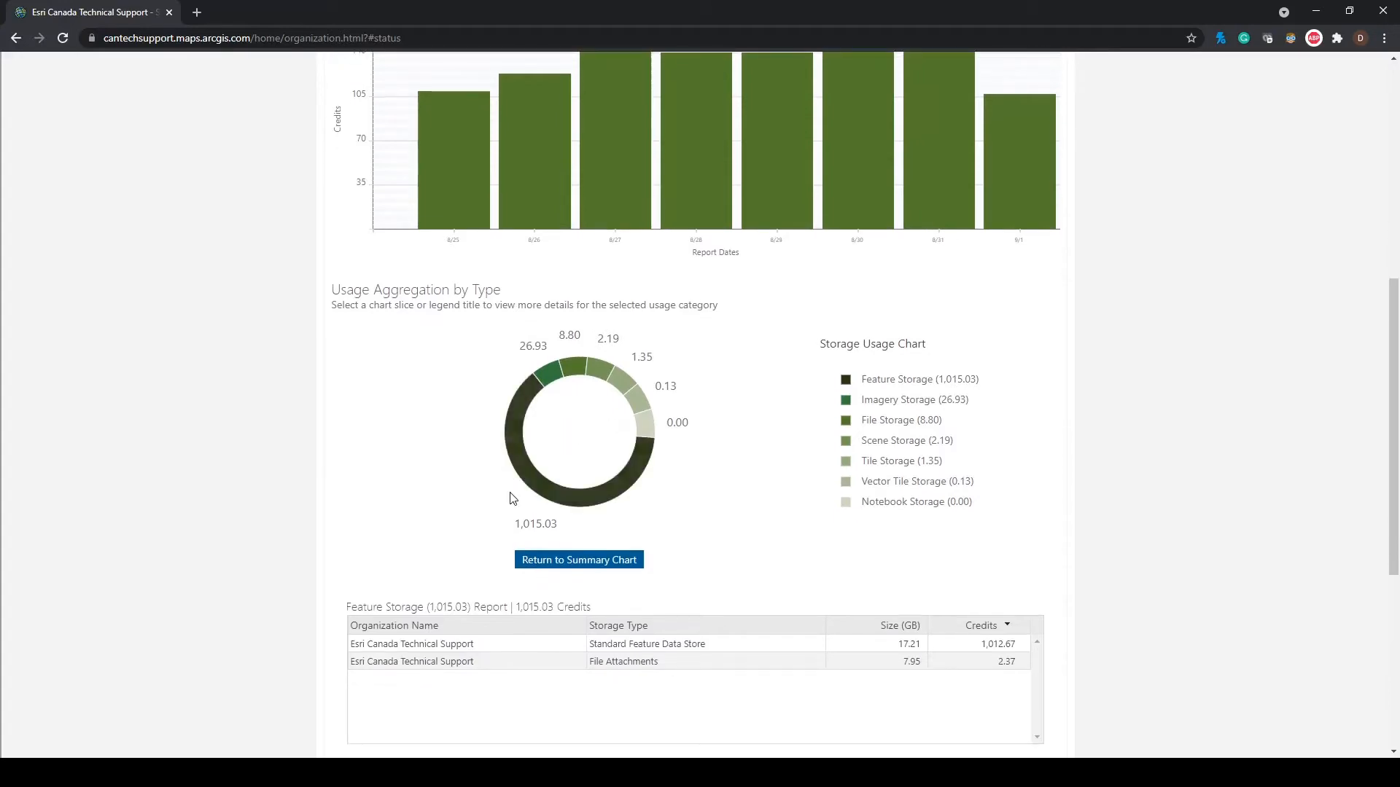
pyautogui.scroll(-3)
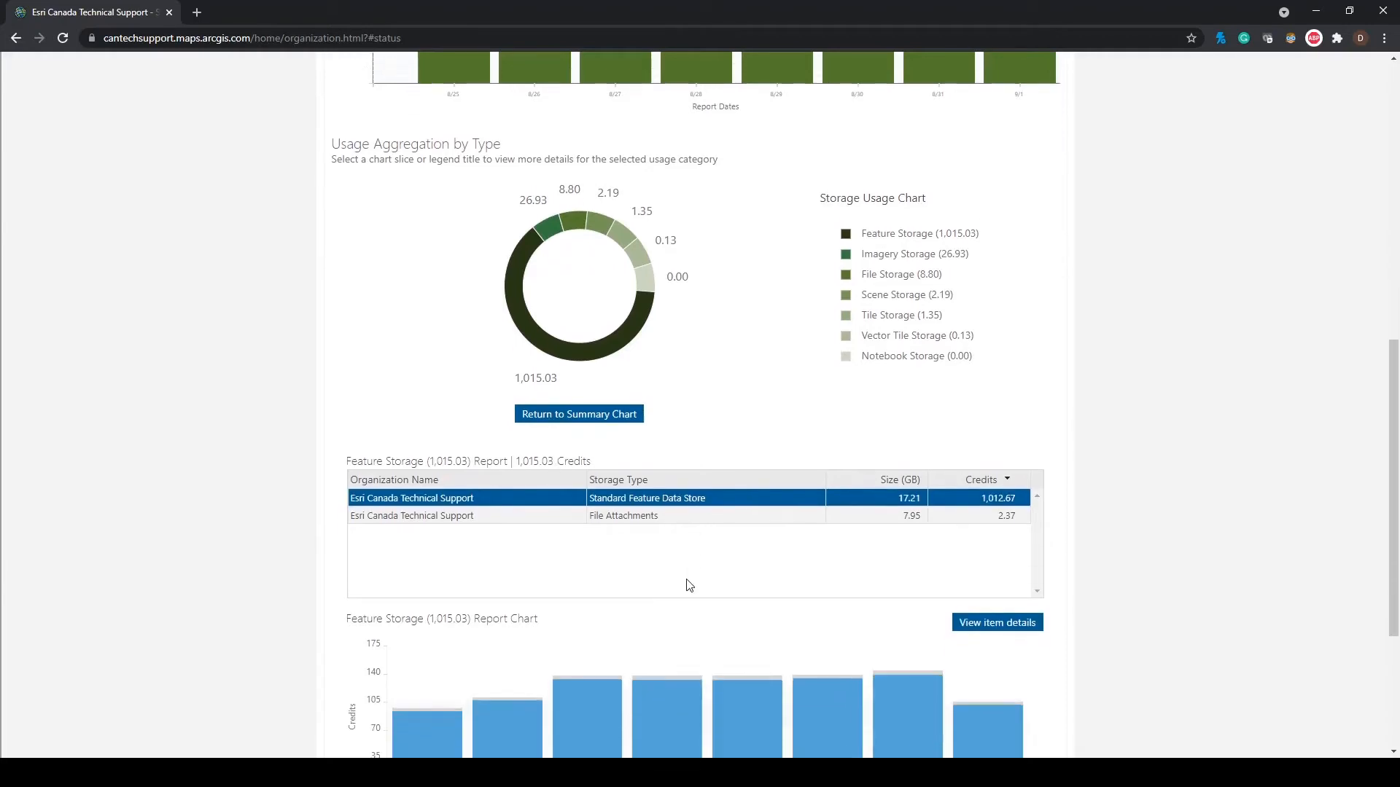
pyautogui.click(998, 623)
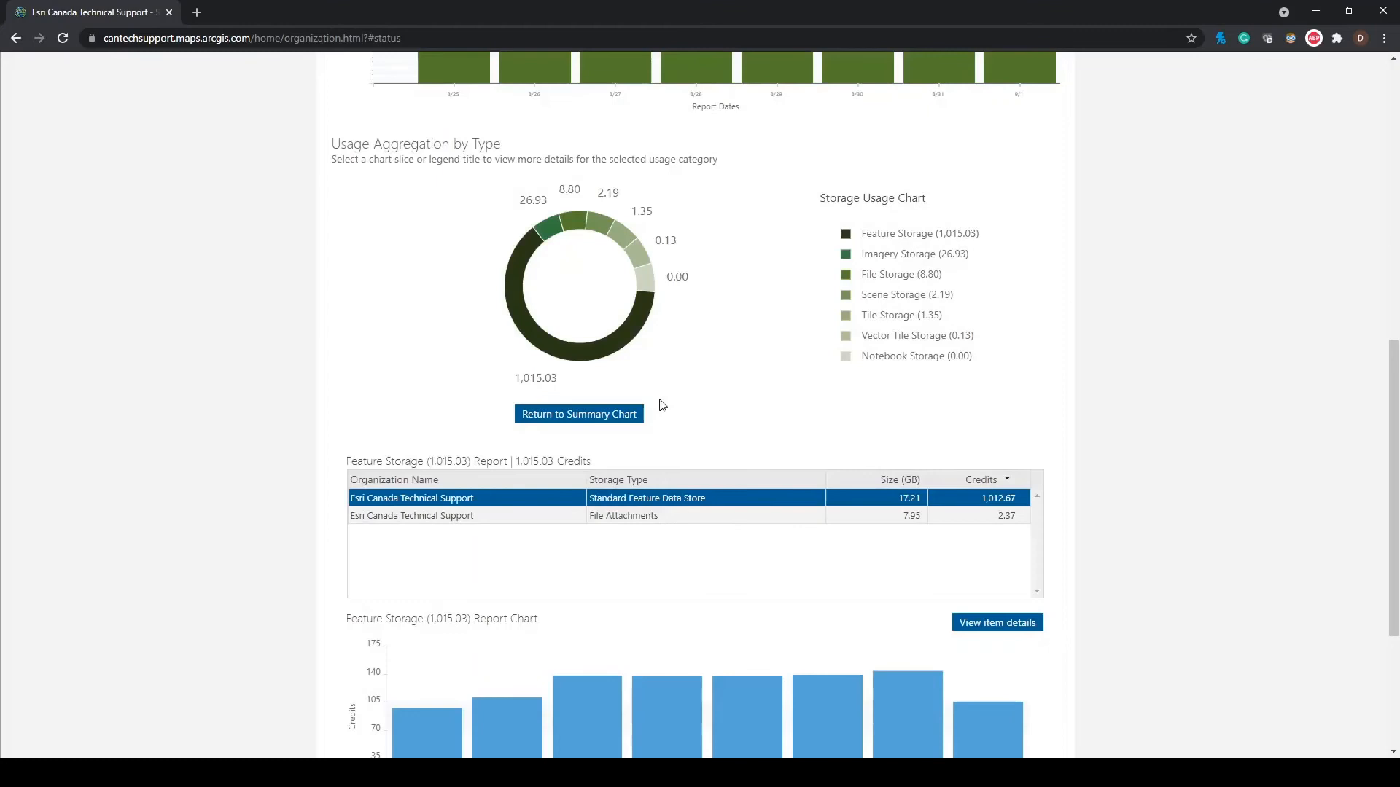
# Step: Drill into Analytics and show per-member Interactive Notebooks usage, then go to Members
pyautogui.click(579, 414)
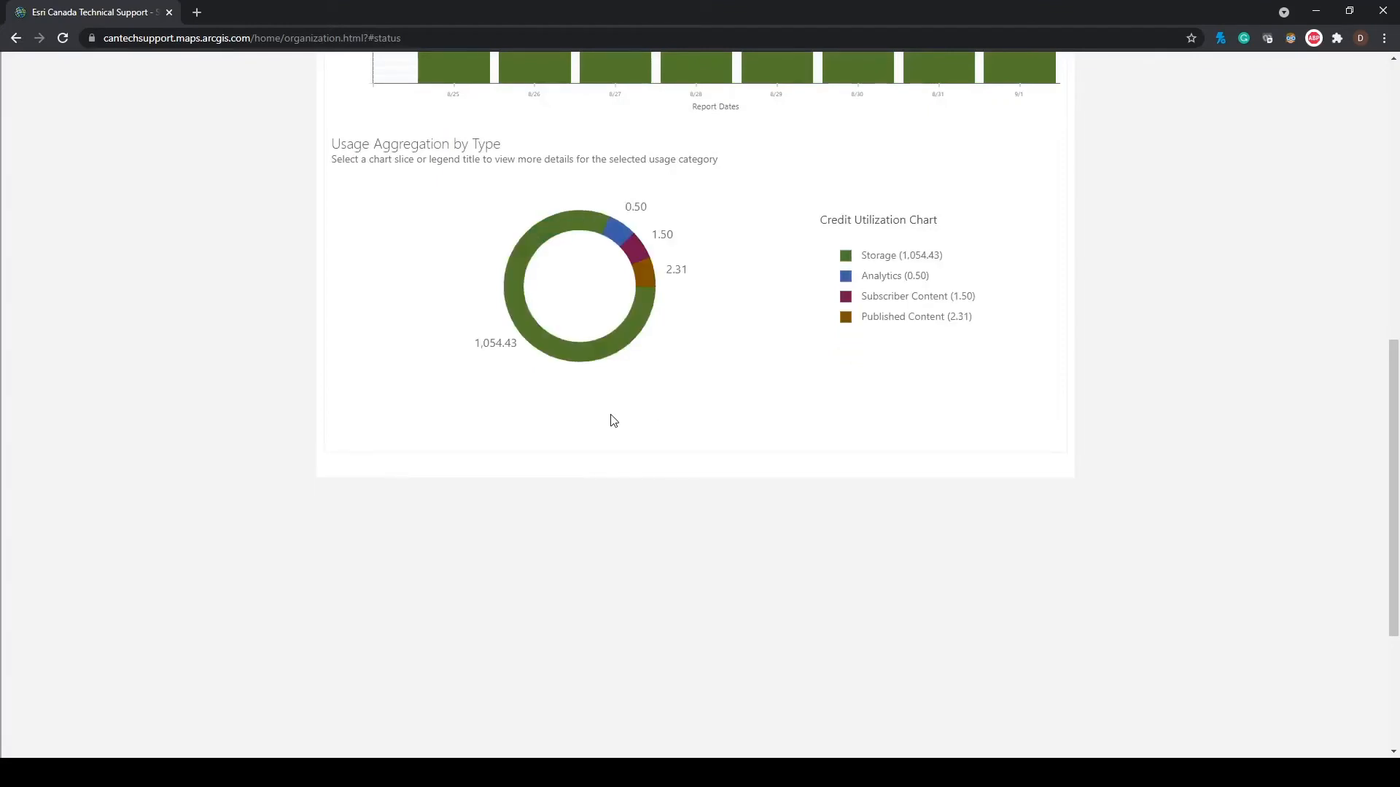
pyautogui.click(627, 232)
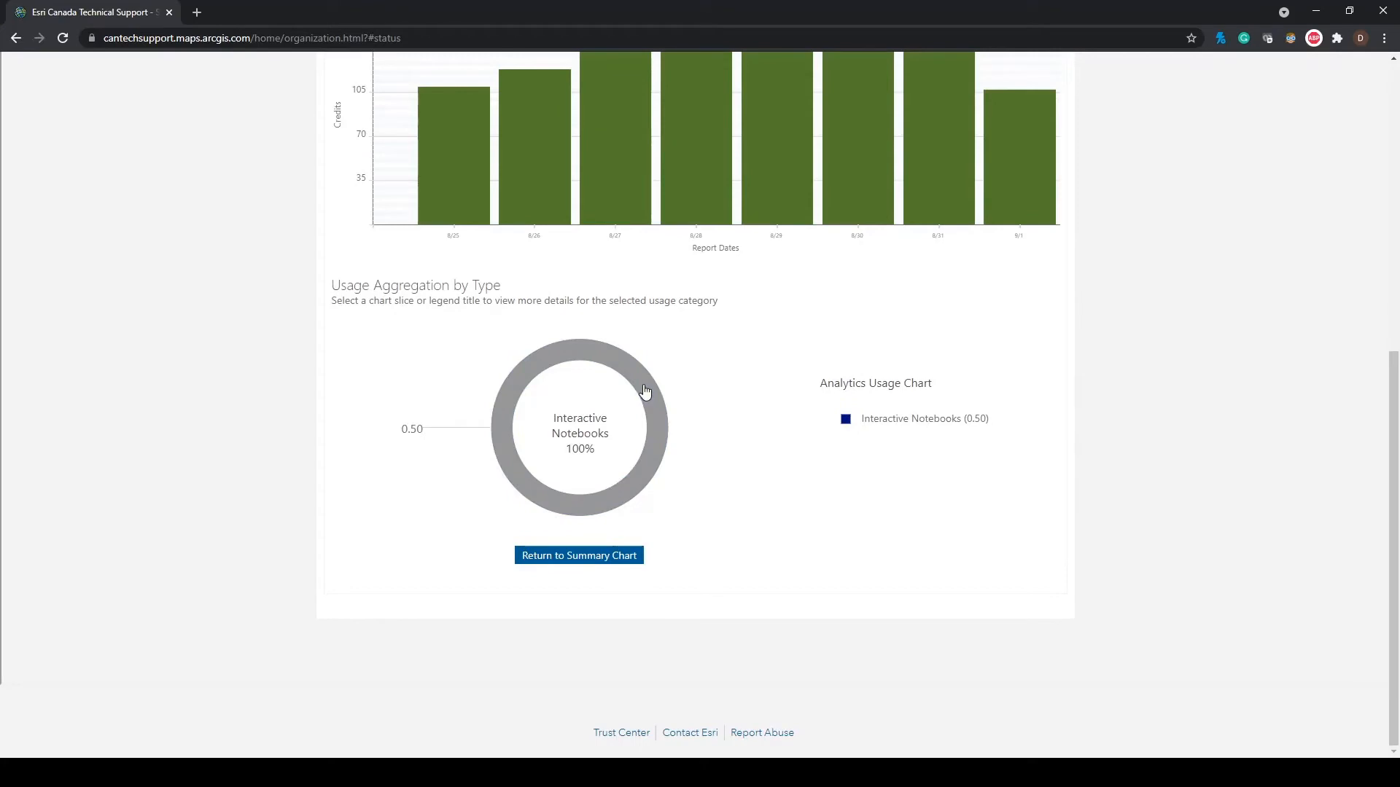
pyautogui.click(643, 385)
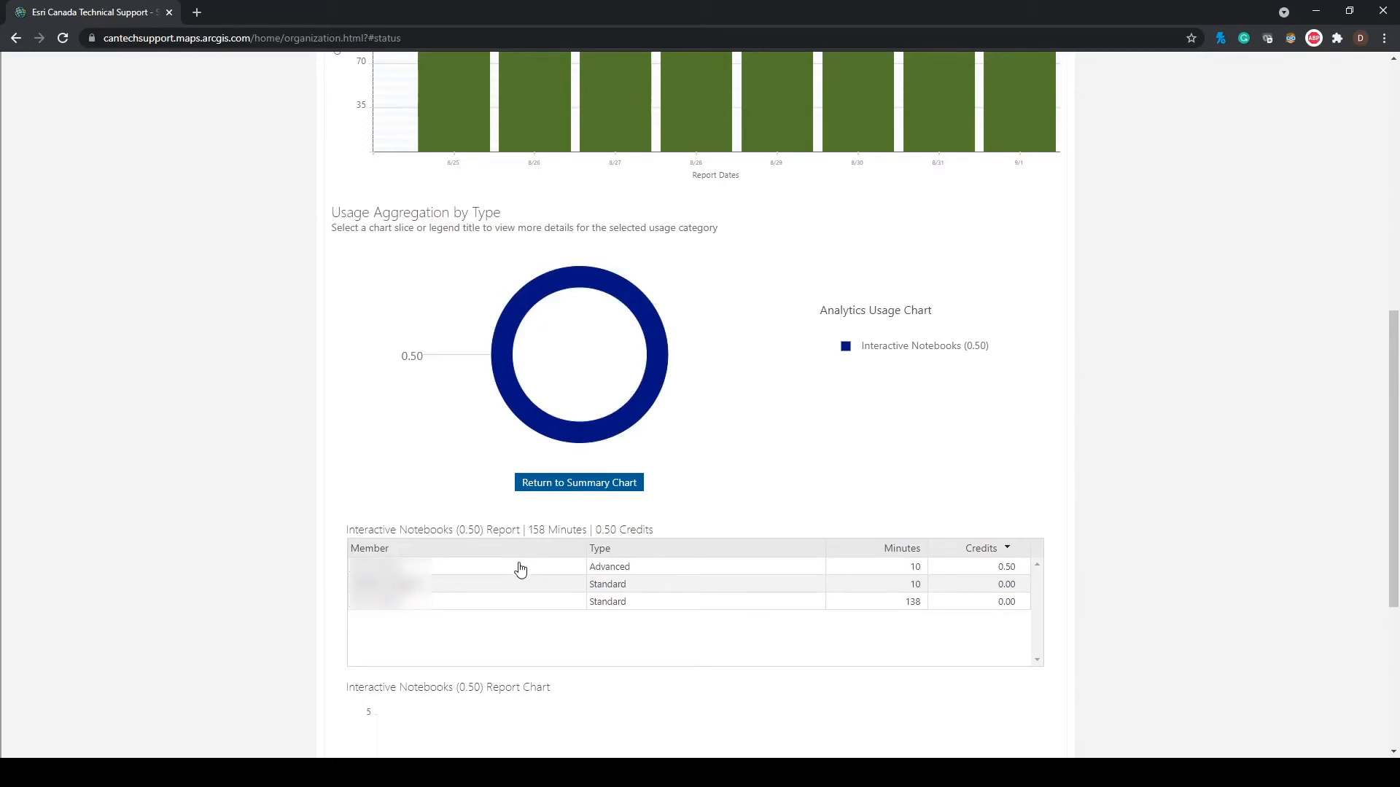
pyautogui.moveTo(500, 571)
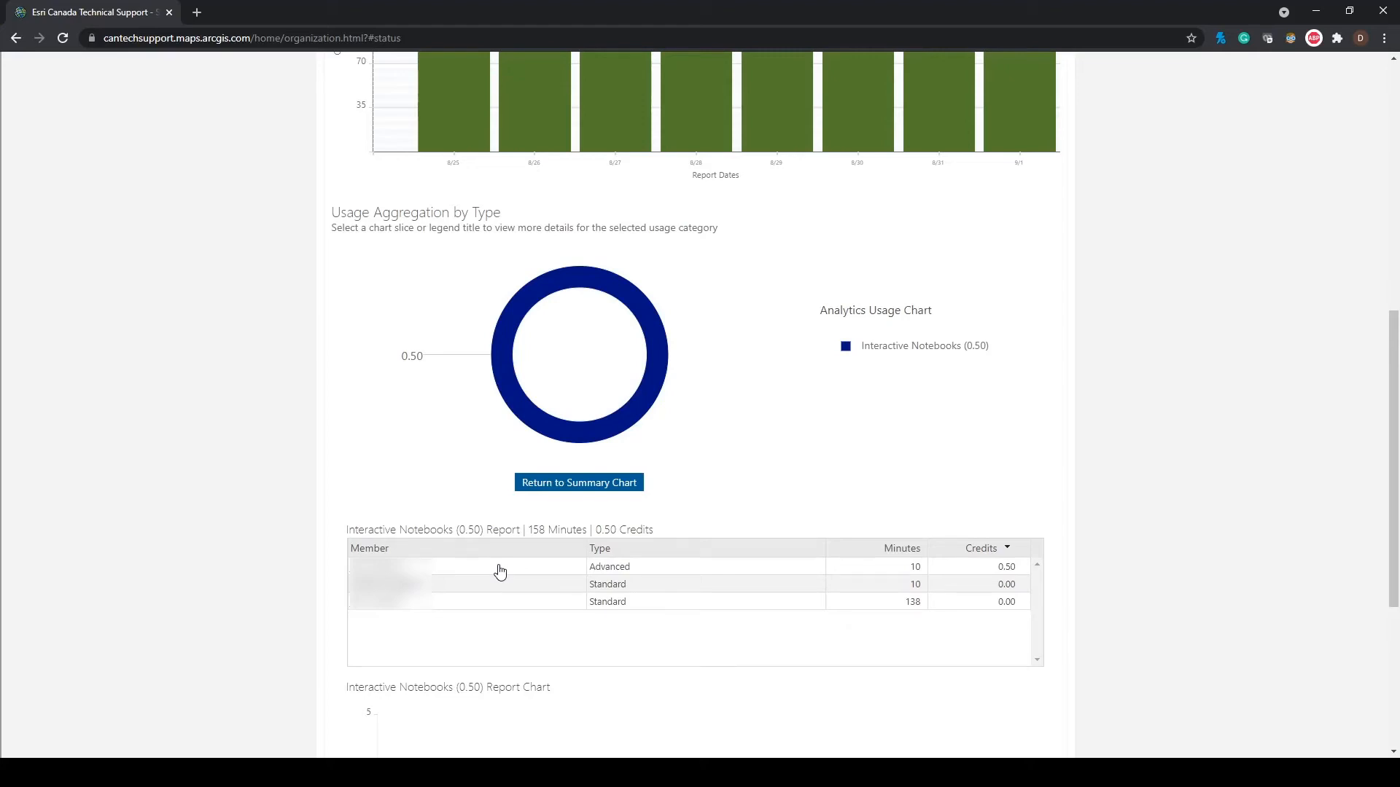
pyautogui.moveTo(954, 564)
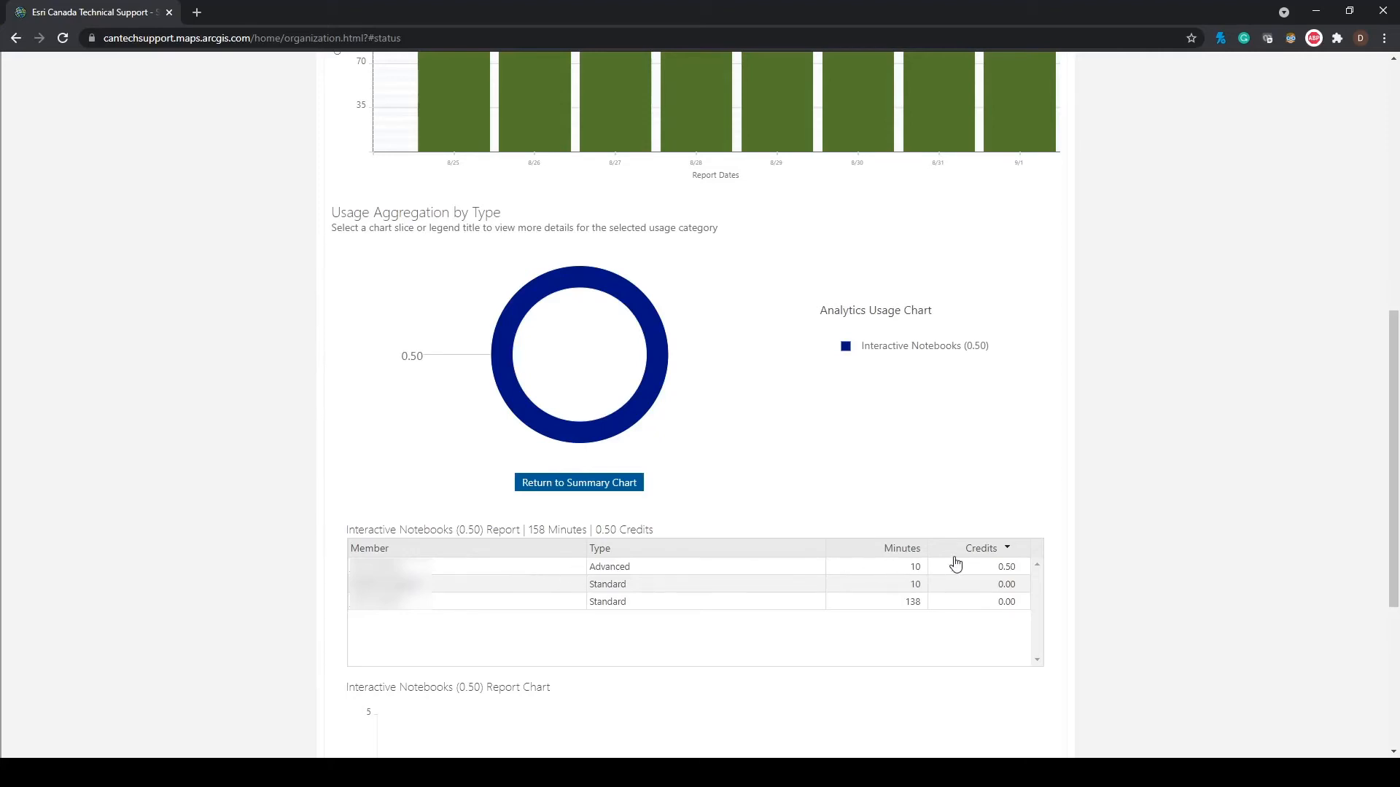
pyautogui.click(931, 117)
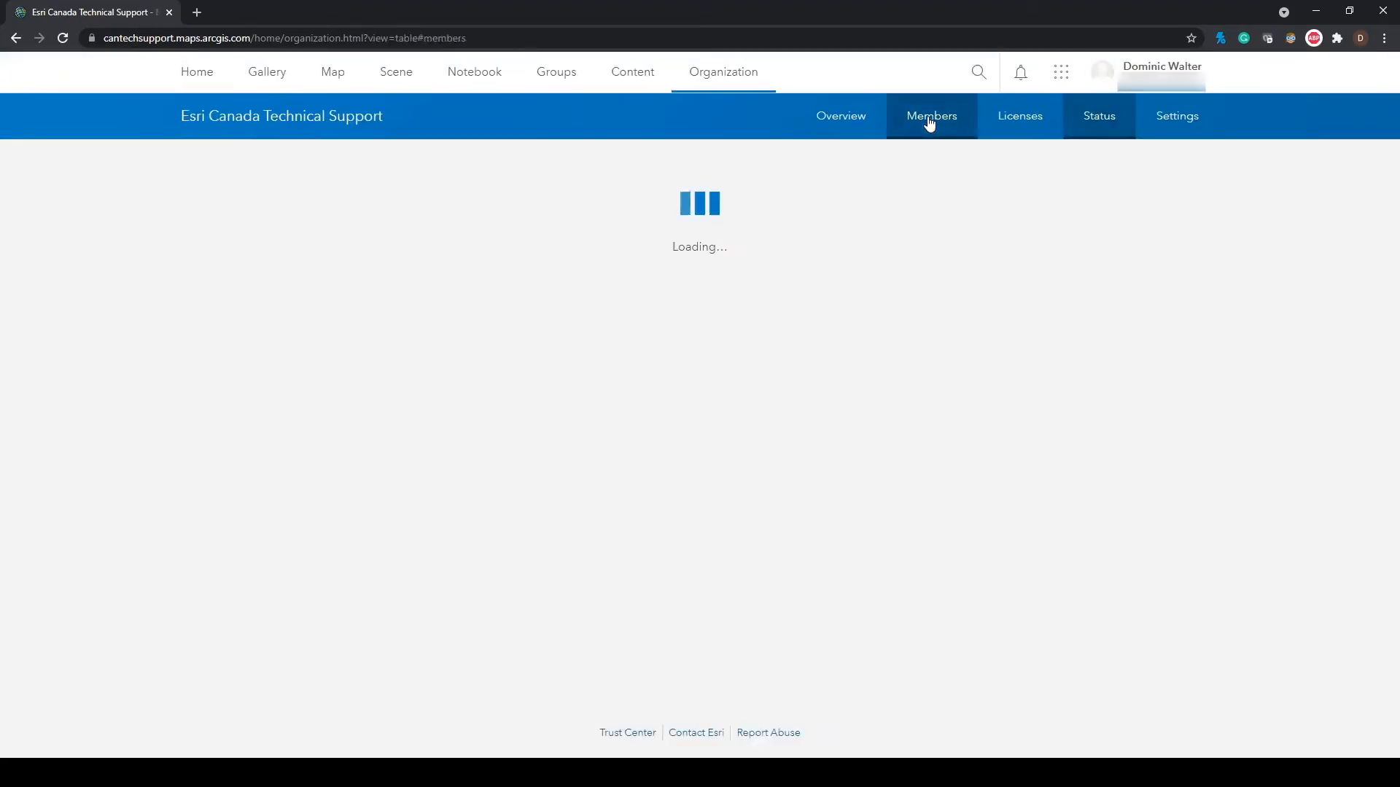
# Step: Search members for 'dwalter_testing' and show that member's actions menu
pyautogui.click(930, 117)
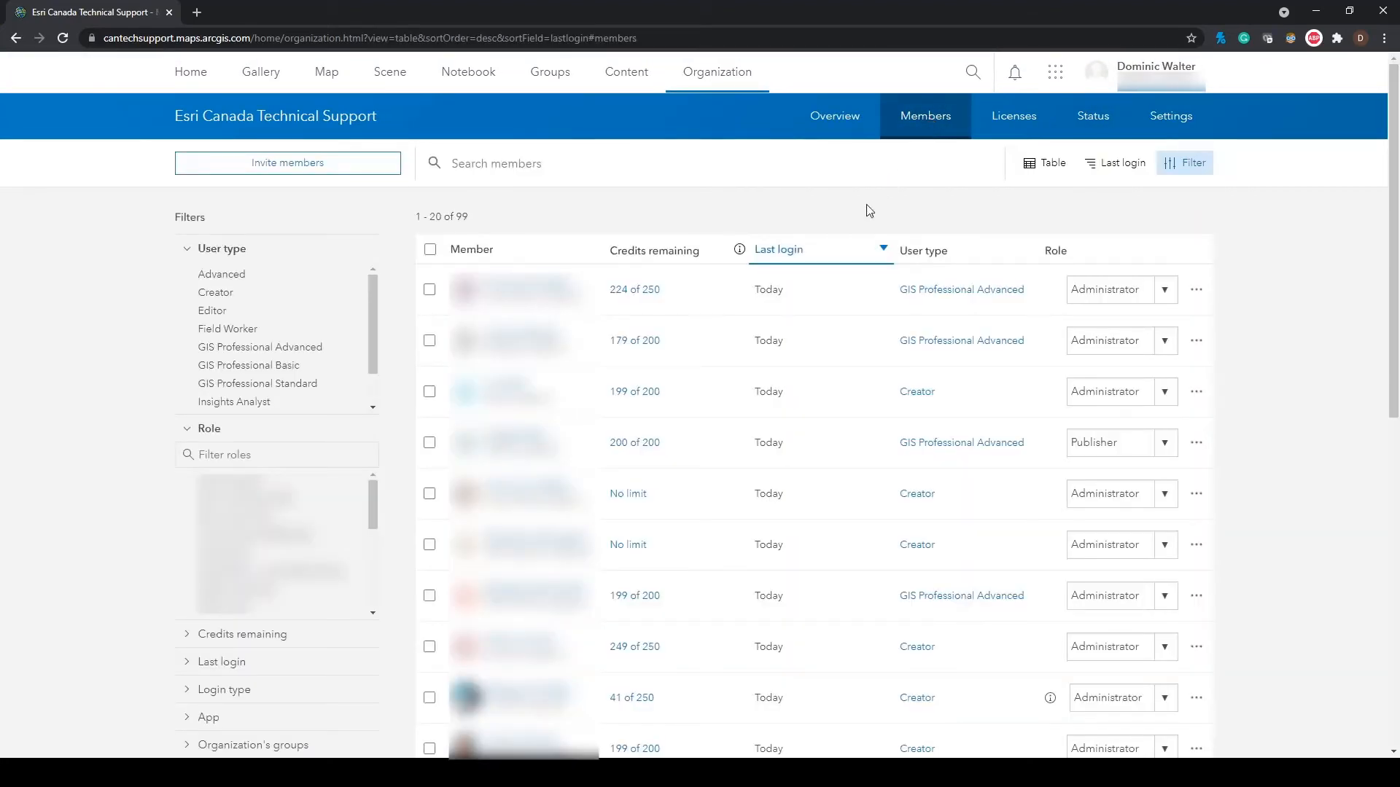
pyautogui.moveTo(732, 227)
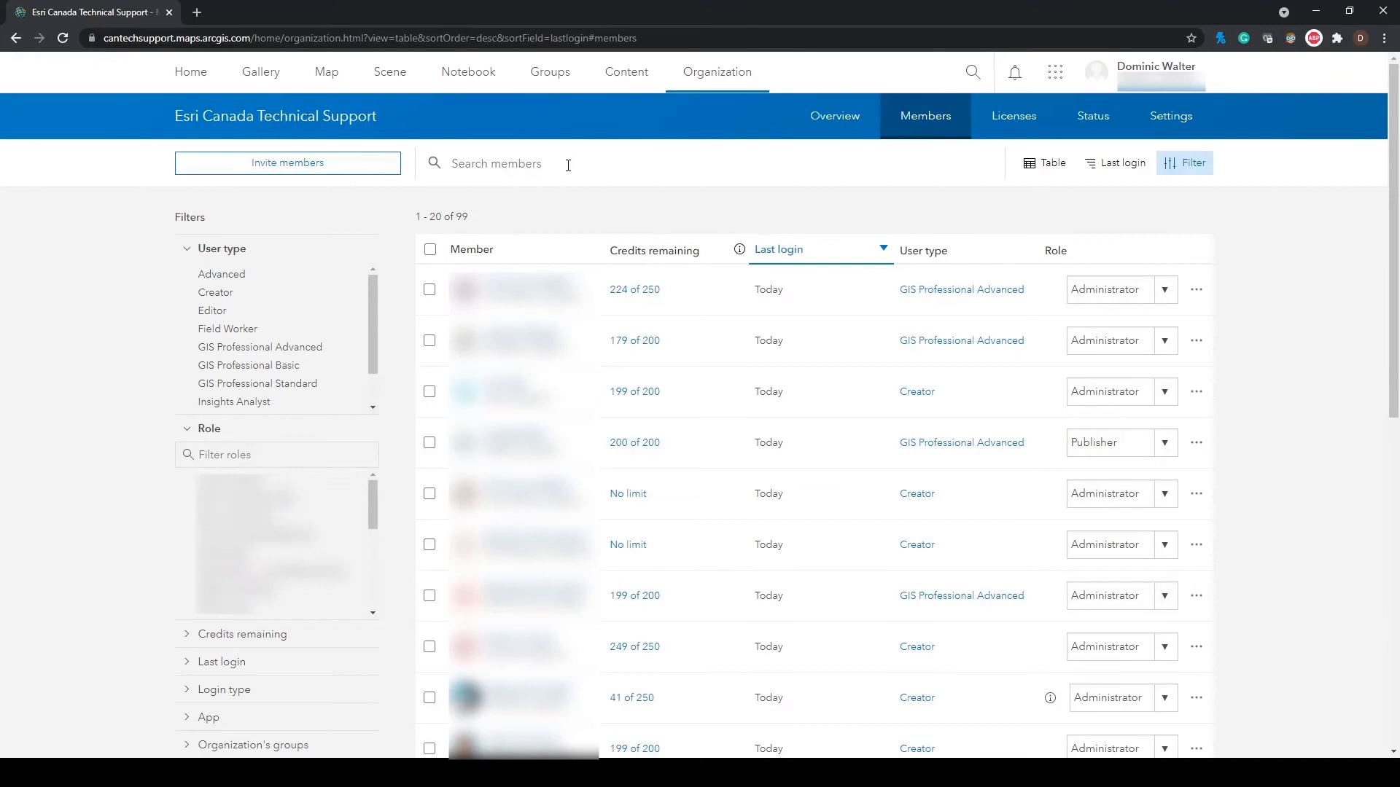
pyautogui.write('dwalter_testing')
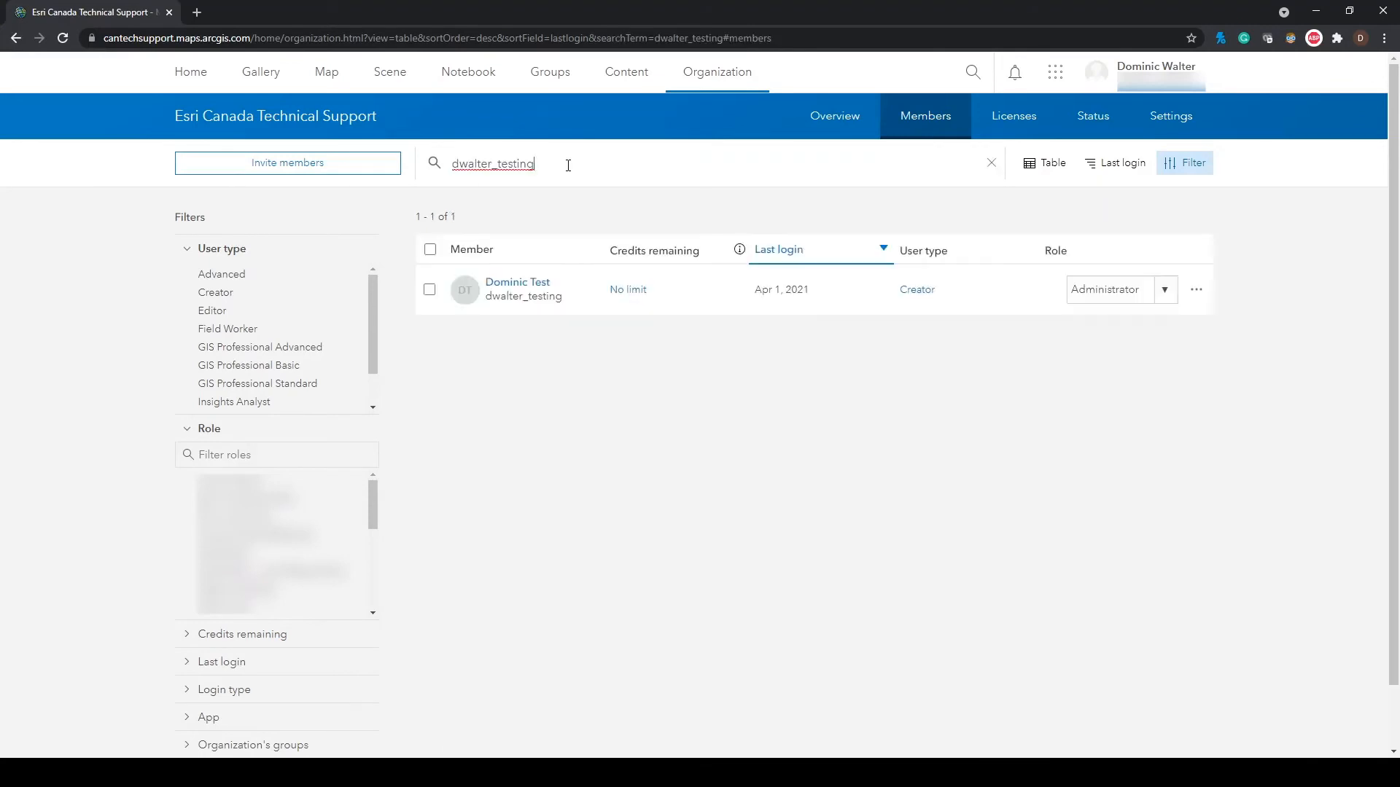
pyautogui.moveTo(1017, 286)
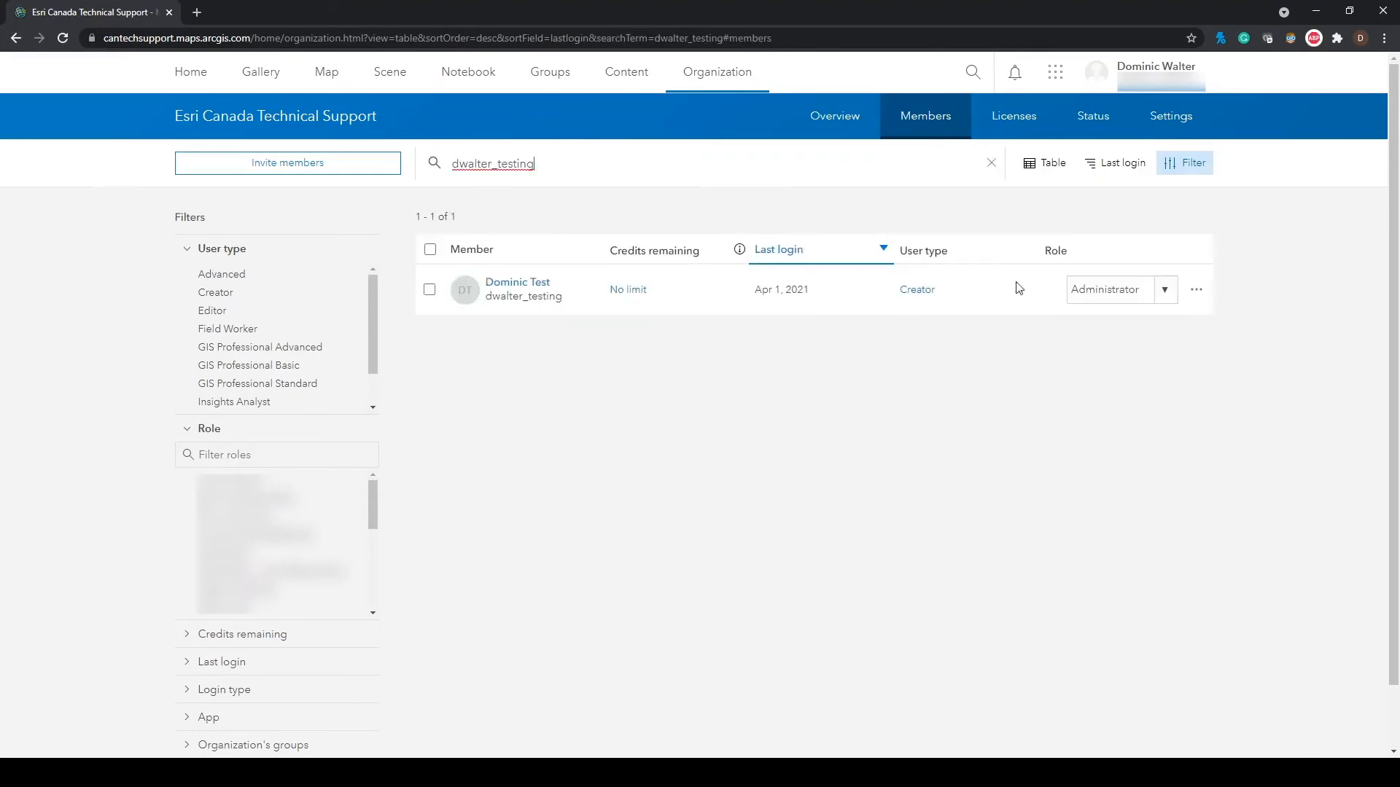
pyautogui.click(1196, 289)
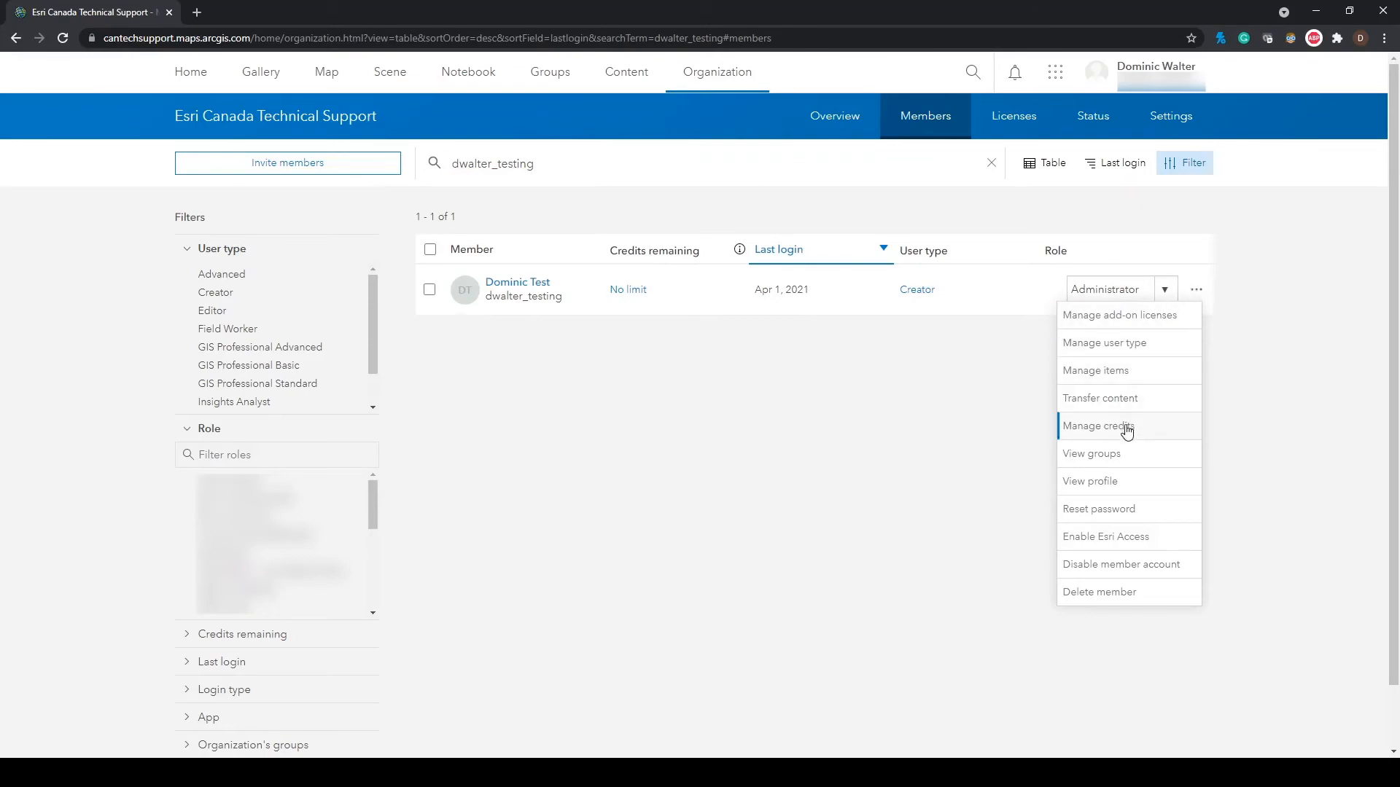
# Step: Manage credits for the test member with a set allocation of 100 and save
pyautogui.click(1098, 426)
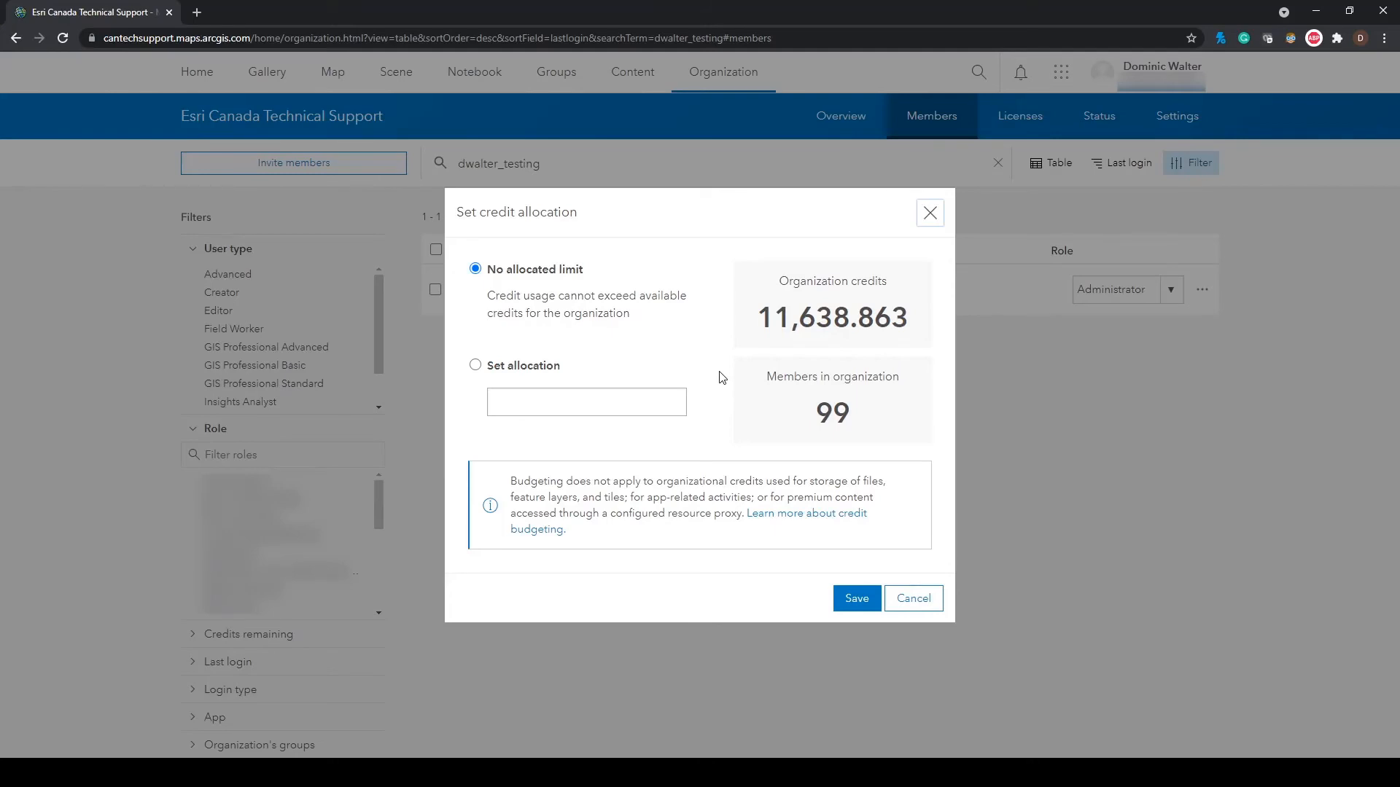
pyautogui.moveTo(716, 376)
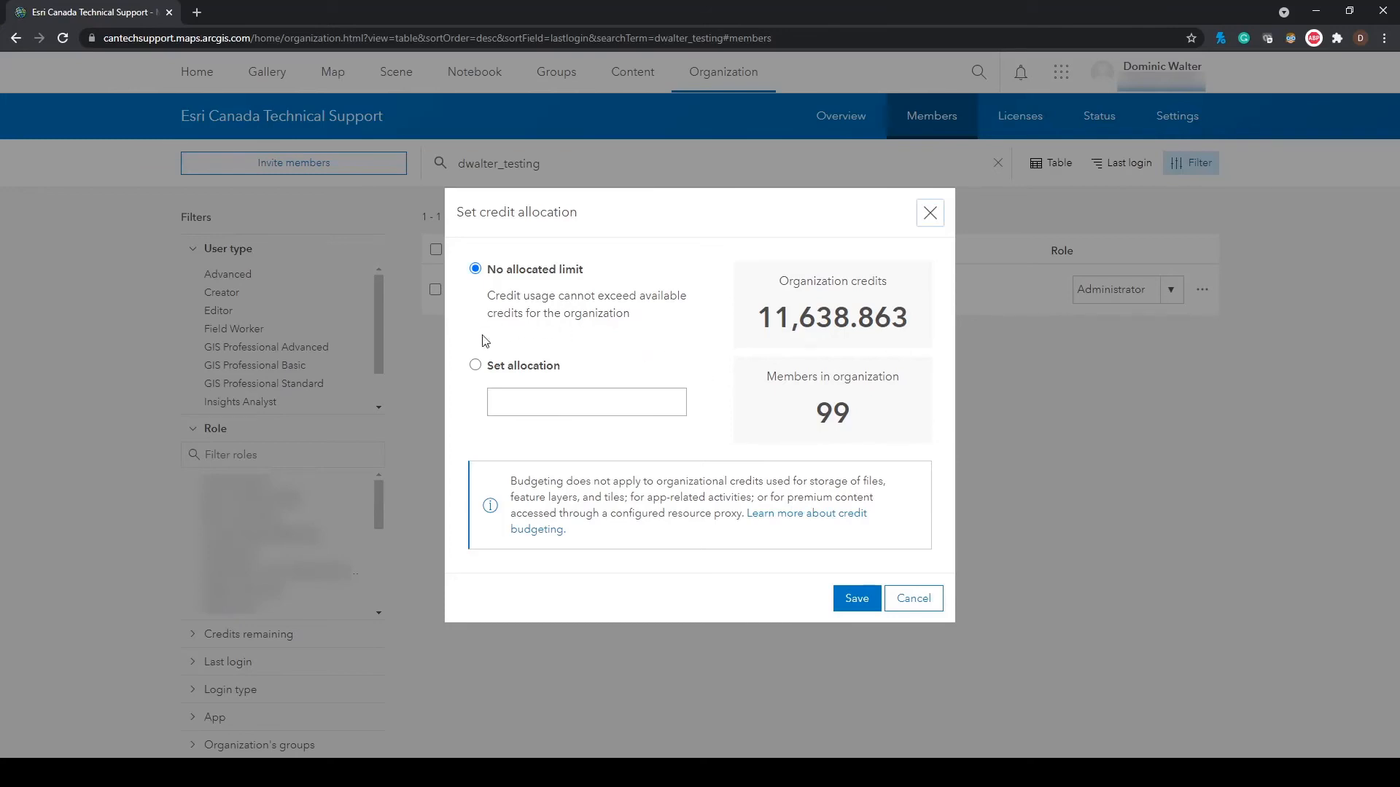
pyautogui.click(475, 364)
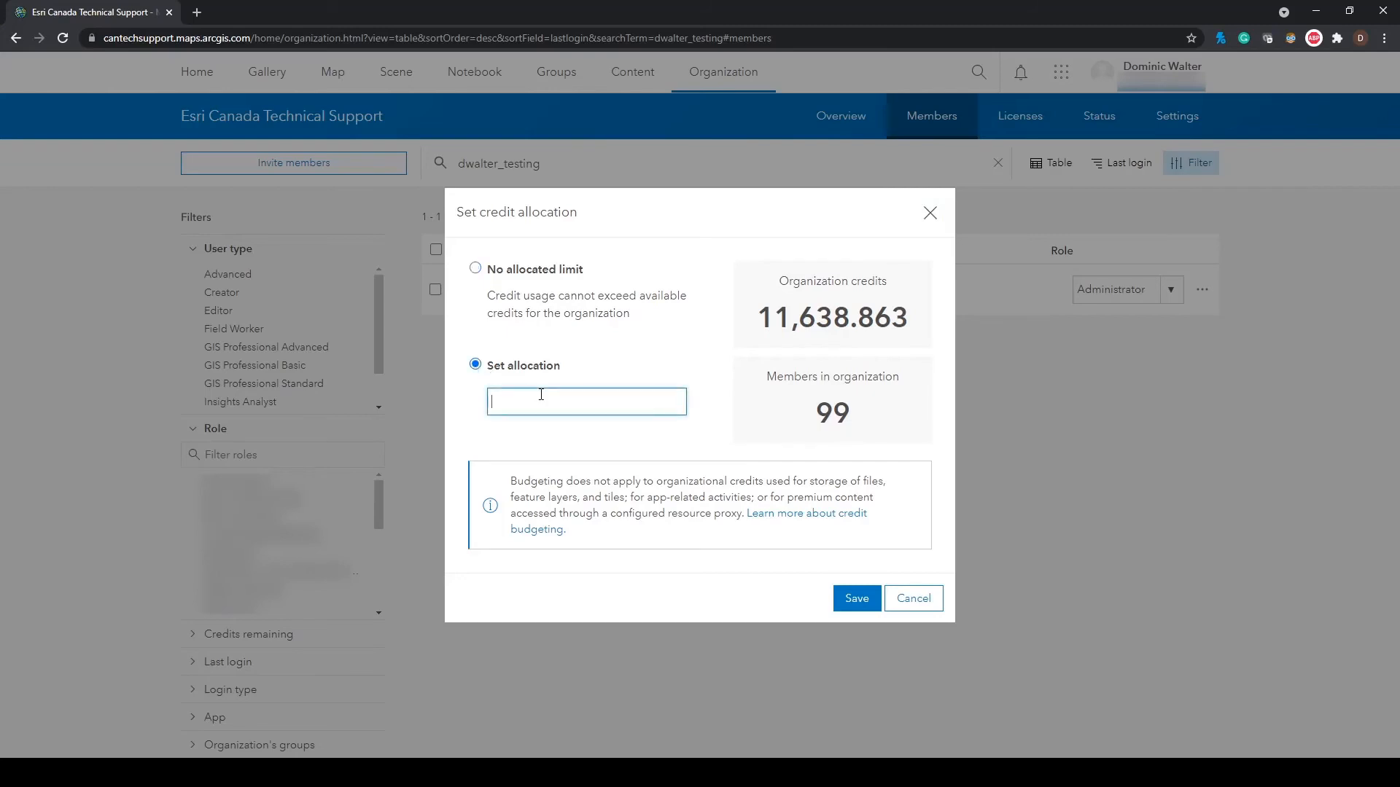
pyautogui.write('100')
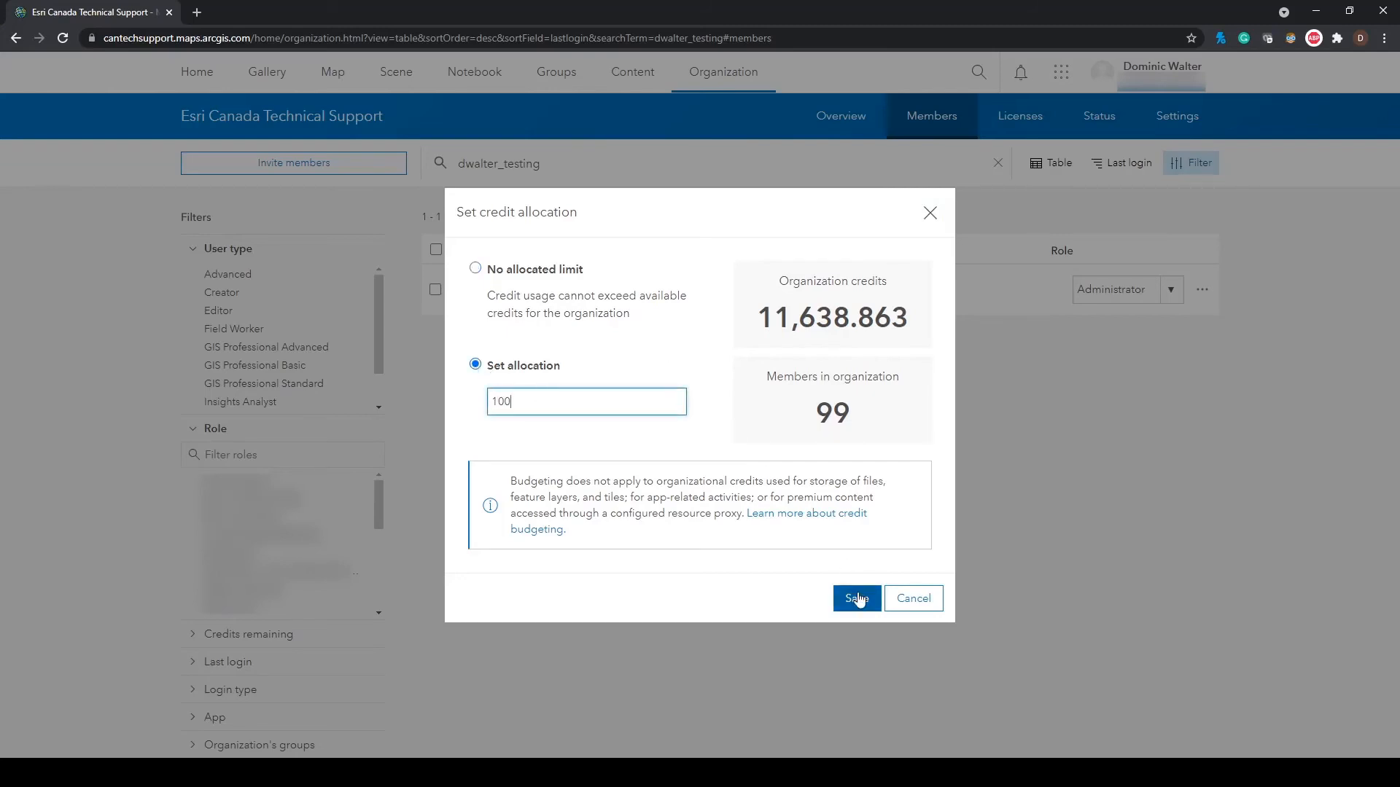
pyautogui.click(858, 598)
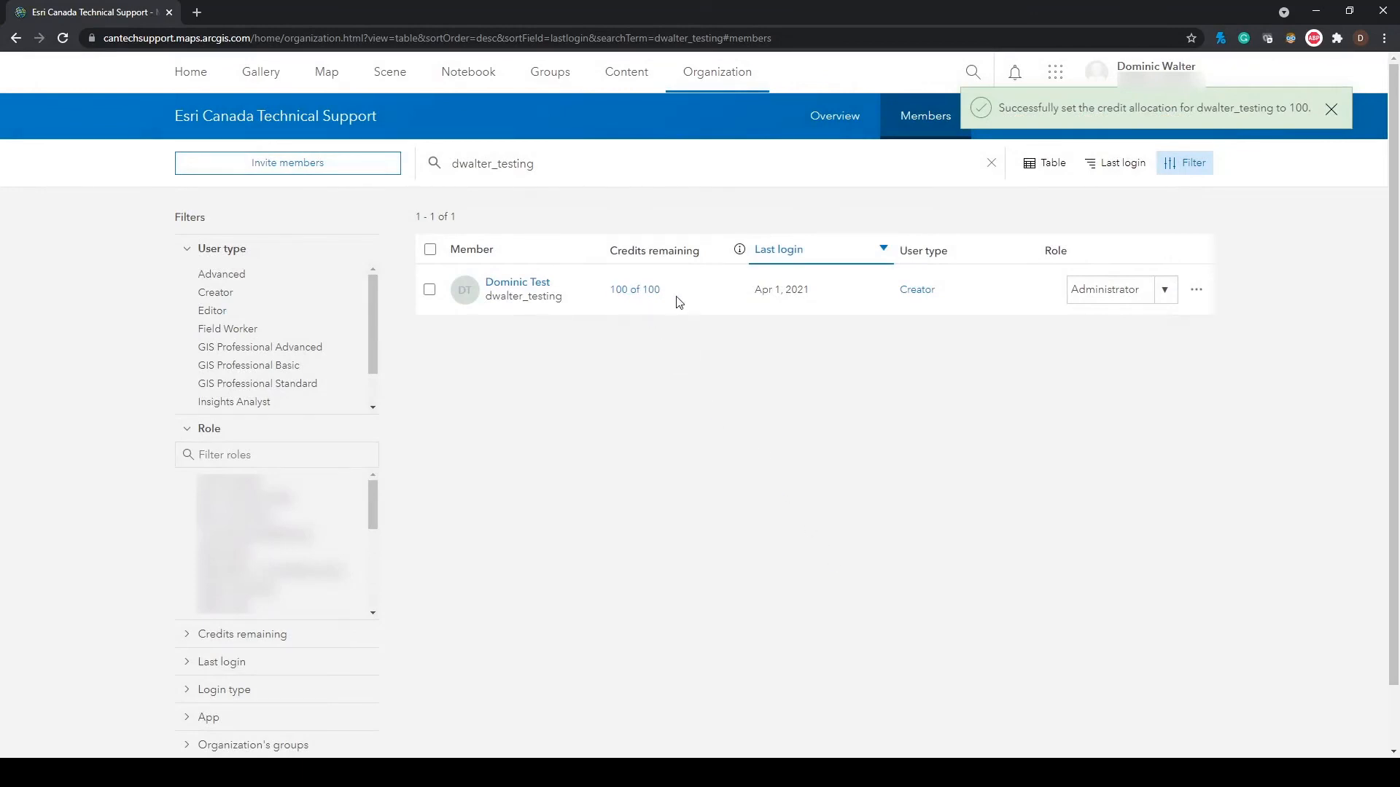
# Step: Dismiss the credit allocation success notification
pyautogui.click(1330, 108)
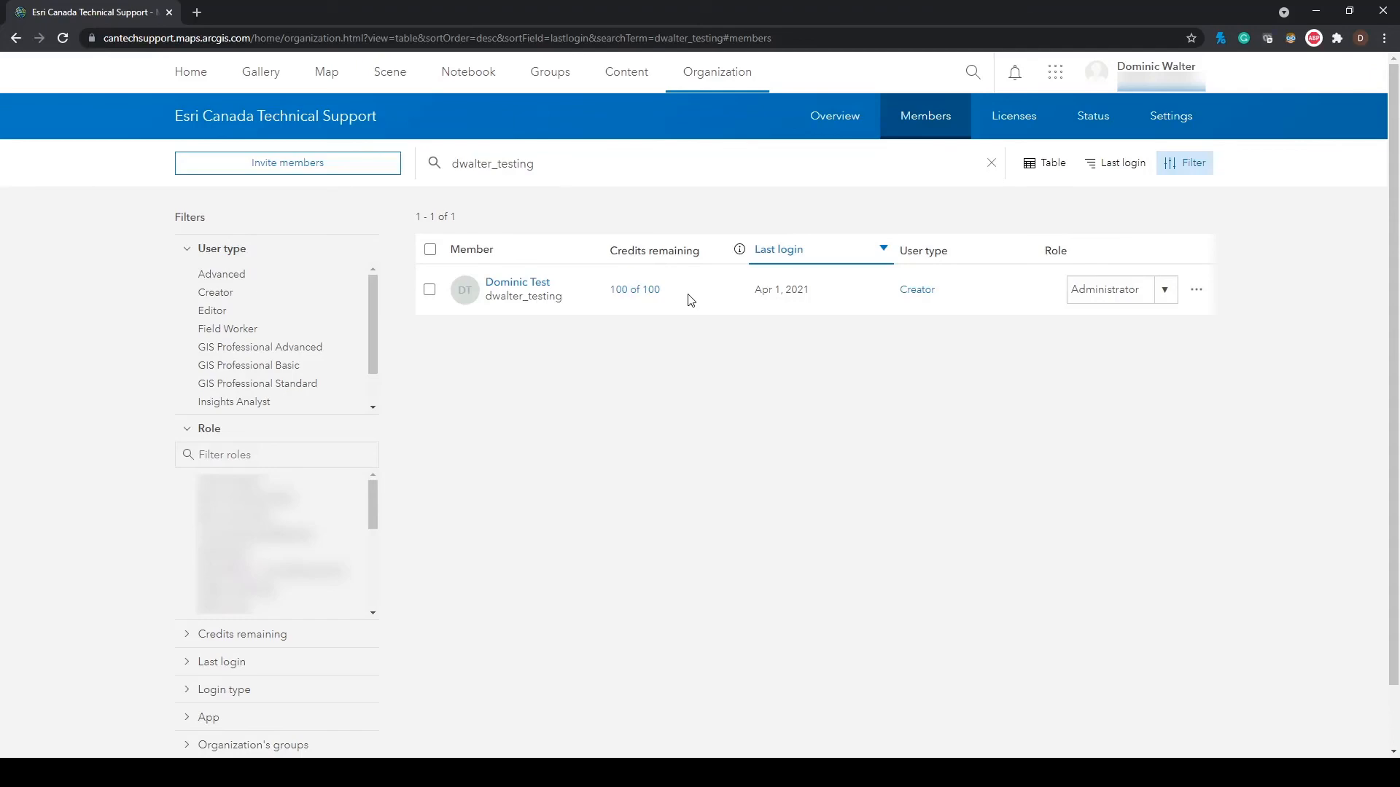
pyautogui.moveTo(1320, 547)
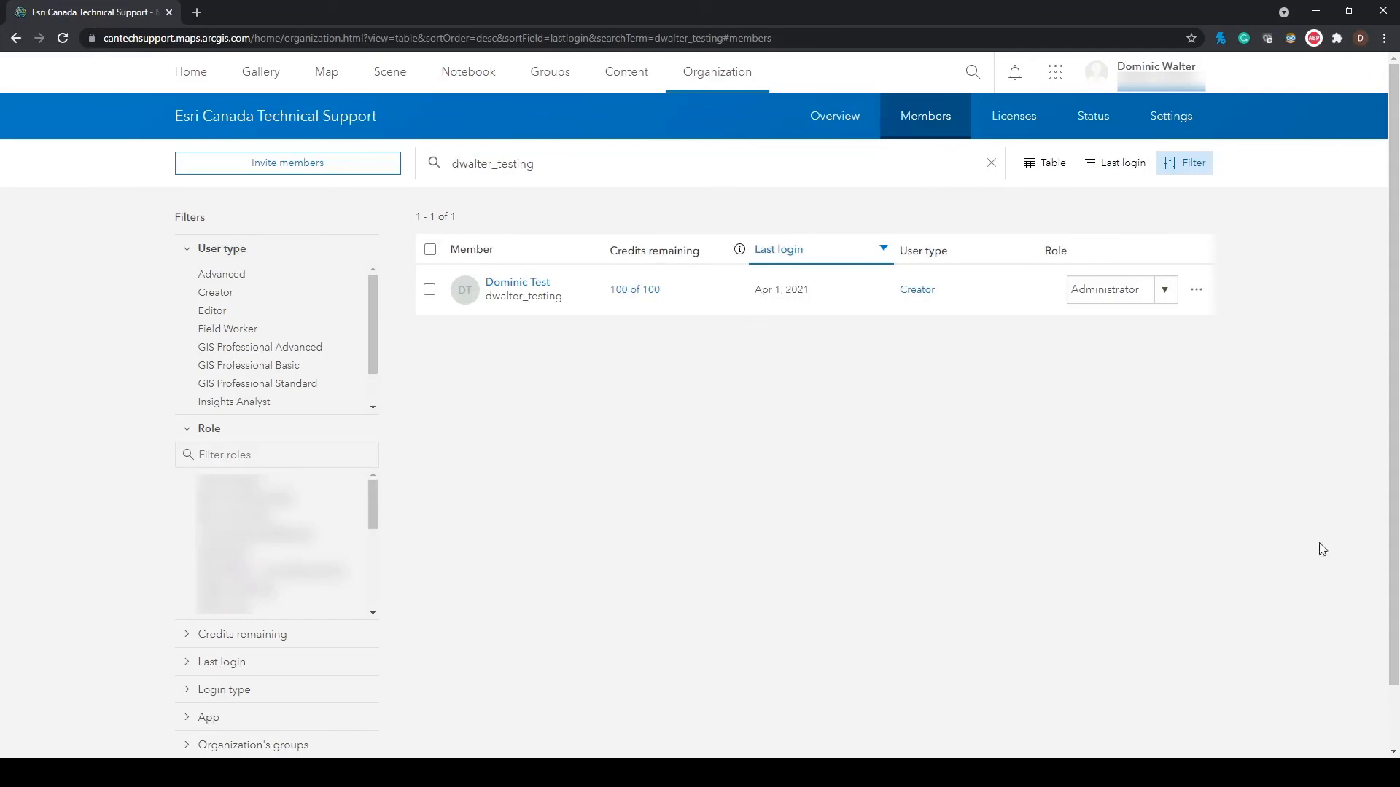